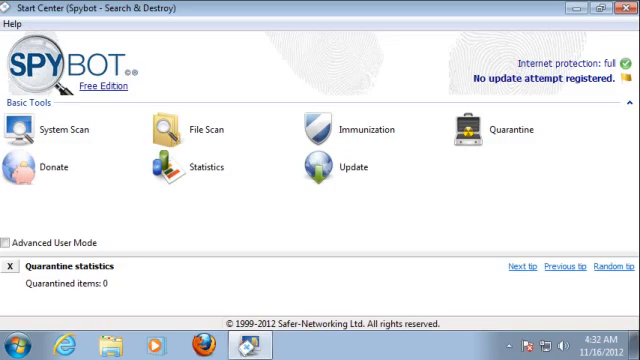
Step: Run a system scan for malware, stop it partway, and return to the Start Center
{"action": "left_click", "coordinate": [30, 122]}
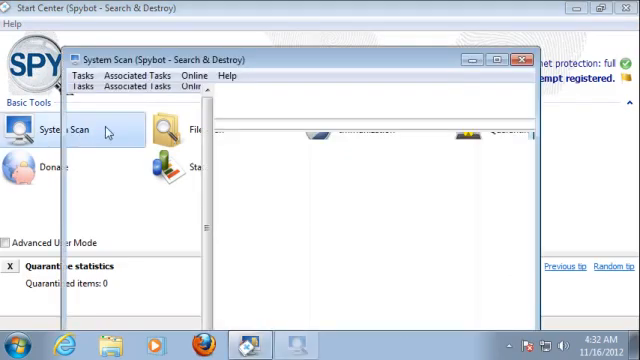
{"action": "left_click", "coordinate": [56, 132]}
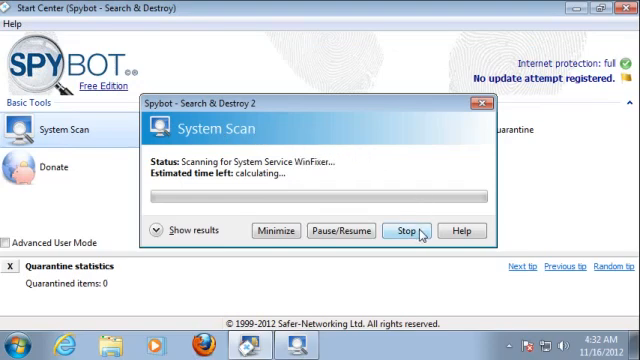
{"action": "left_click", "coordinate": [410, 232]}
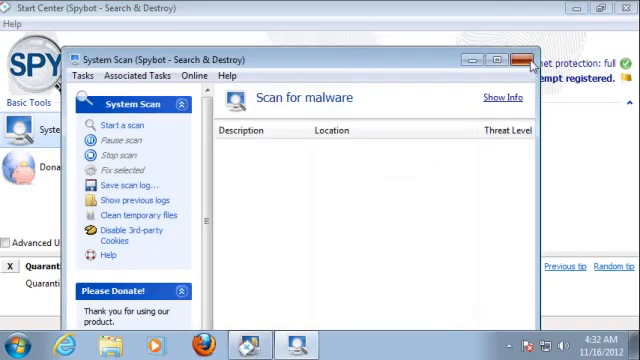
{"action": "left_click", "coordinate": [524, 56]}
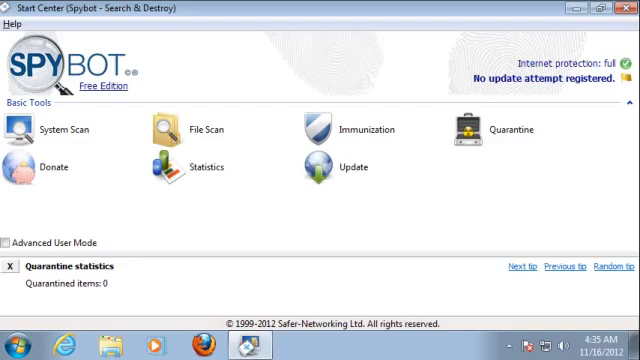
{"action": "mouse_move", "coordinate": [242, 148]}
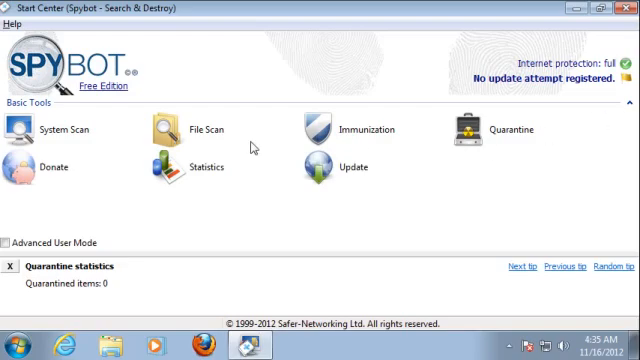
Step: Start a file scan and browse to Computer > Local Disk (C:) > Windows to pick files
{"action": "left_click", "coordinate": [160, 130]}
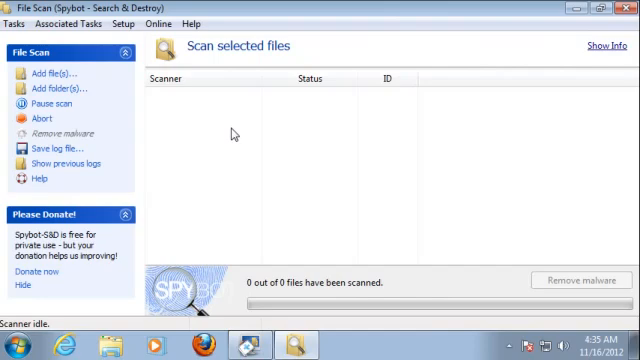
{"action": "mouse_move", "coordinate": [240, 120]}
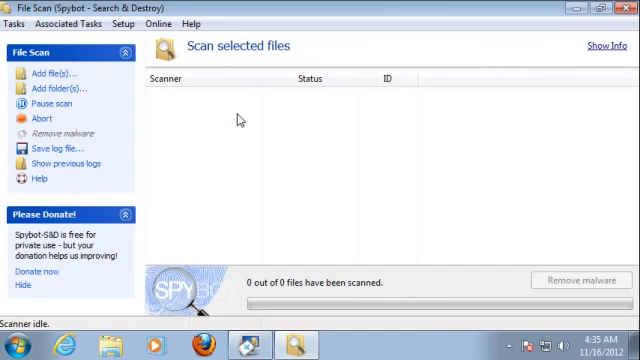
{"action": "mouse_move", "coordinate": [256, 96]}
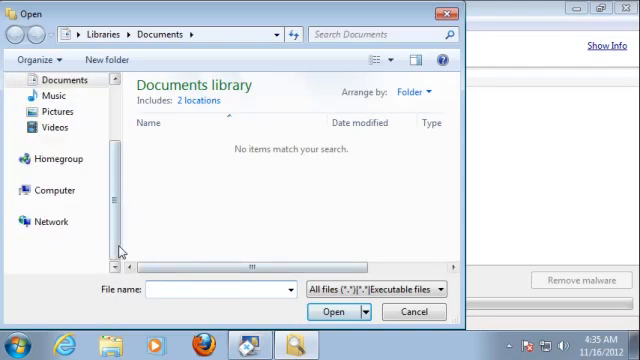
{"action": "left_click", "coordinate": [50, 192]}
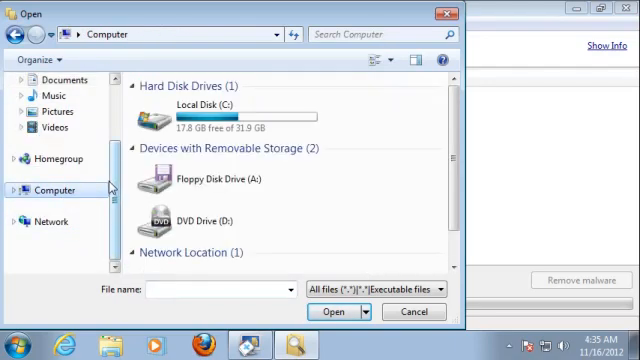
{"action": "mouse_move", "coordinate": [184, 158]}
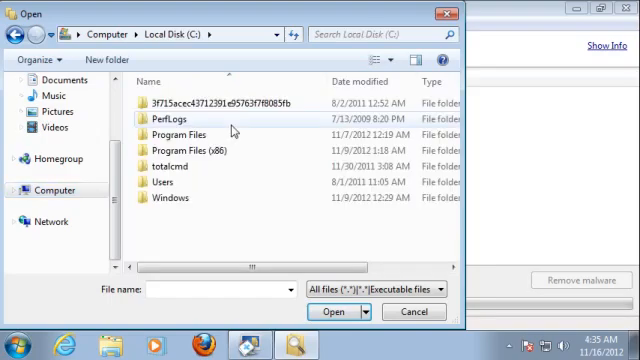
{"action": "mouse_move", "coordinate": [230, 122]}
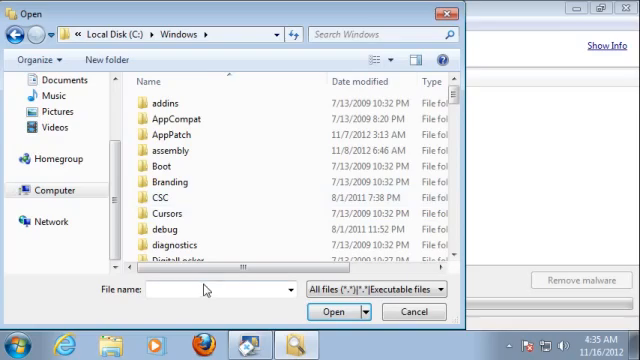
{"action": "left_click", "coordinate": [332, 312]}
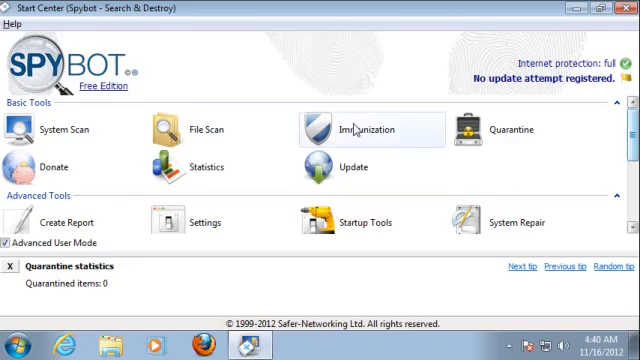
Step: Immunize everything for all user accounts with administrator privileges
{"action": "left_click", "coordinate": [350, 128]}
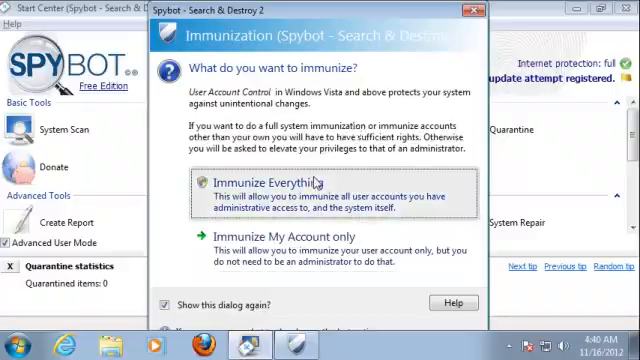
{"action": "left_click", "coordinate": [262, 184]}
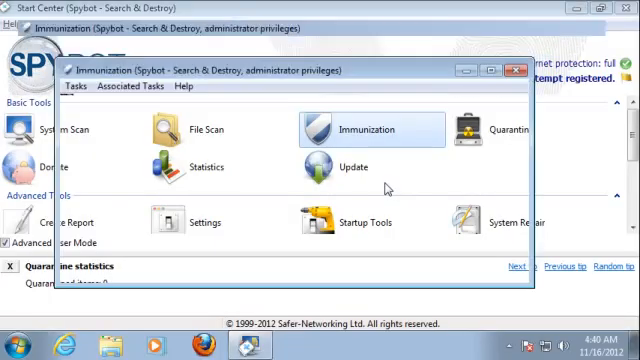
{"action": "left_click", "coordinate": [372, 130]}
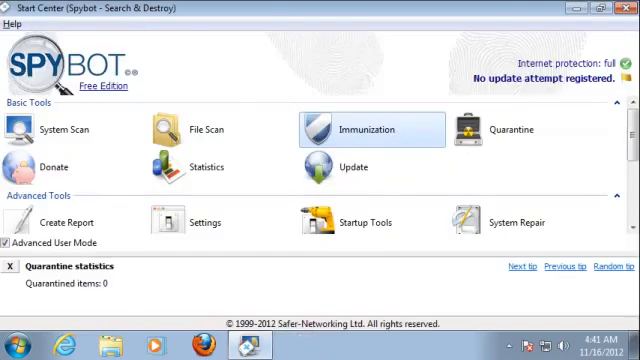
{"action": "mouse_move", "coordinate": [20, 278]}
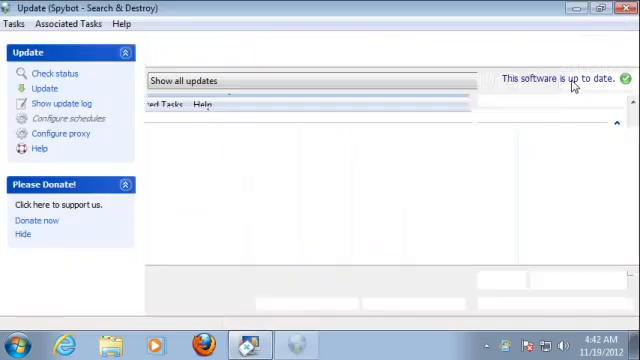
Step: Show the update list and check status, confirming all 77 files are up to date
{"action": "left_click", "coordinate": [44, 88]}
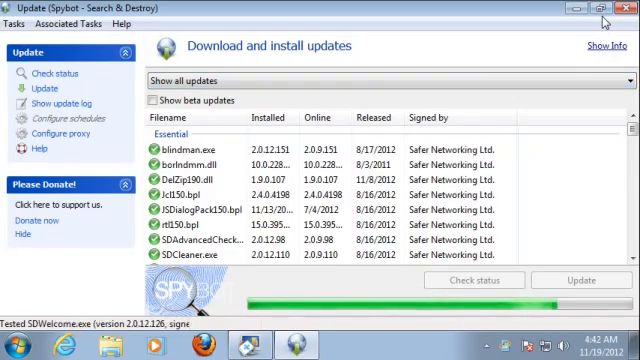
{"action": "left_click", "coordinate": [474, 280]}
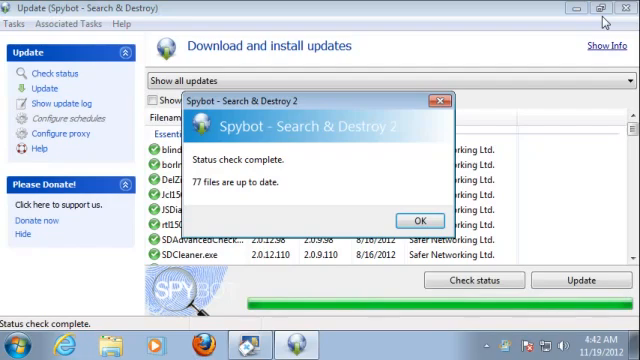